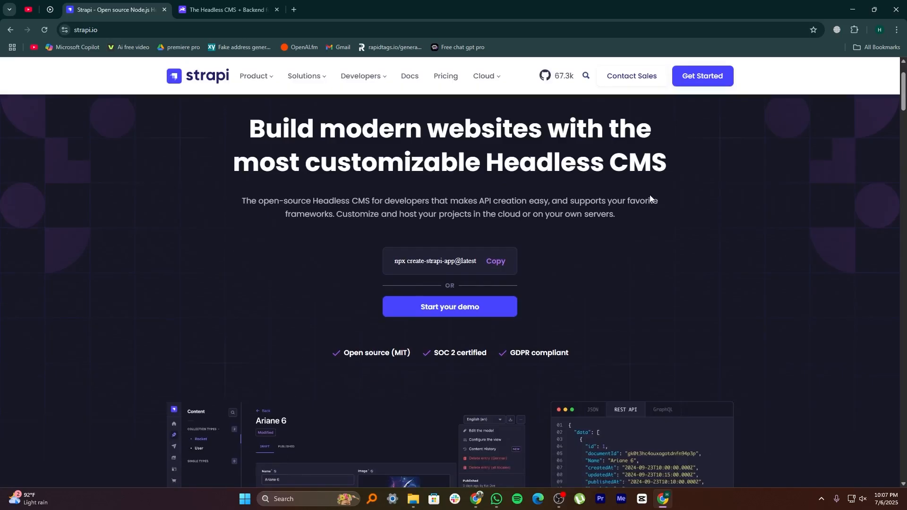
Scroll through the Strapi homepage and back up
{"action": "scroll", "scroll_direction": "down", "scroll_amount": 3}
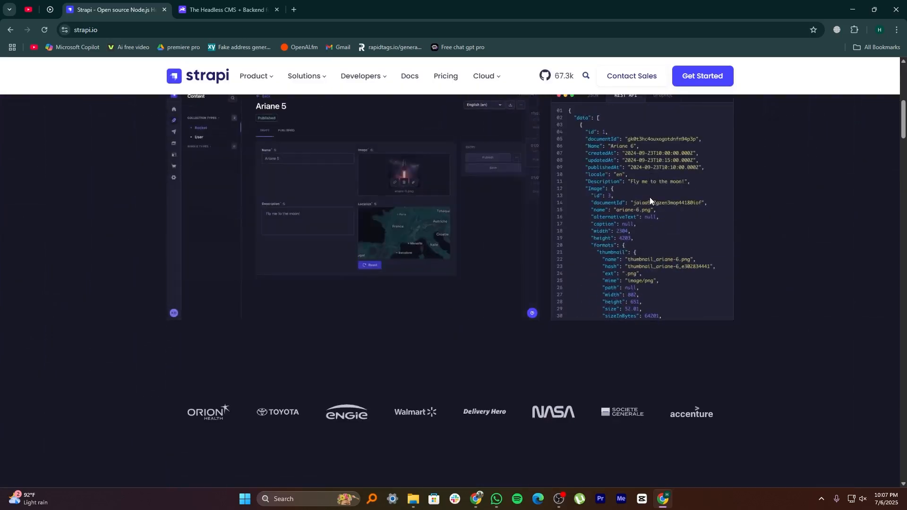
{"action": "scroll", "scroll_direction": "down", "scroll_amount": 3}
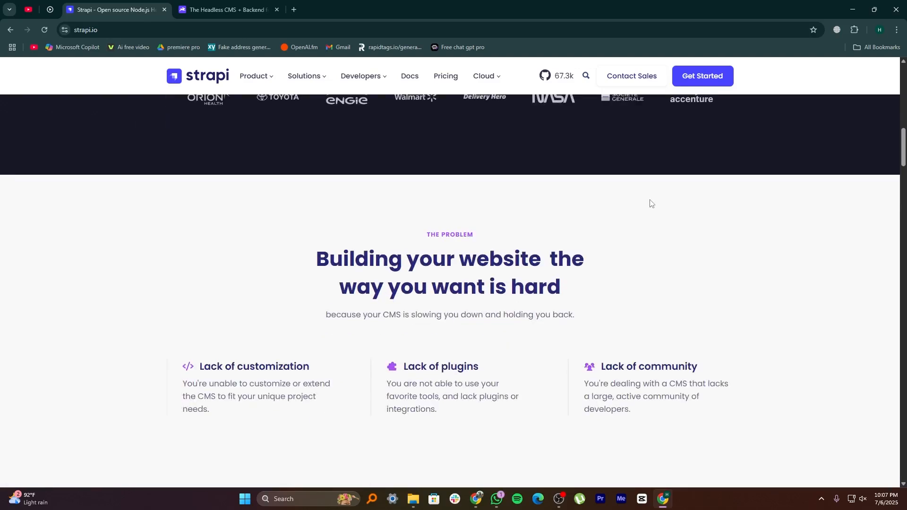
{"action": "scroll", "scroll_direction": "down", "scroll_amount": 3}
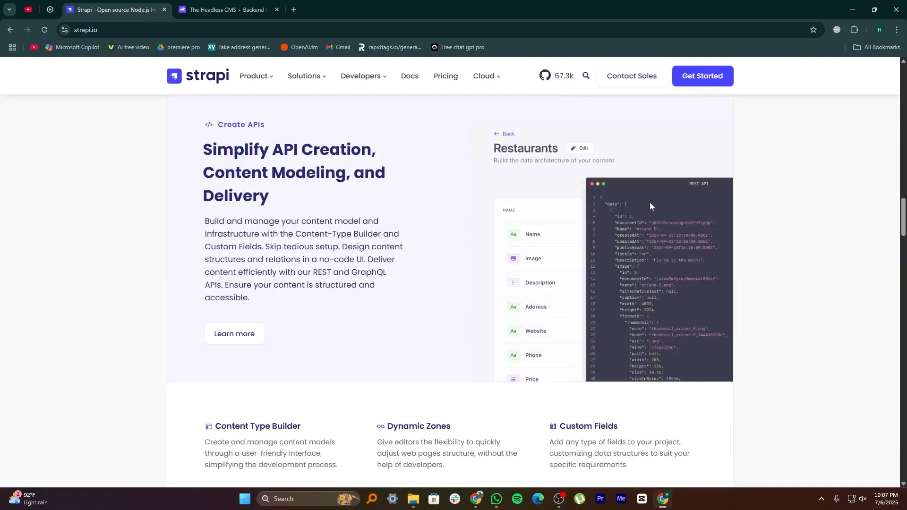
{"action": "scroll", "scroll_direction": "down", "scroll_amount": 3}
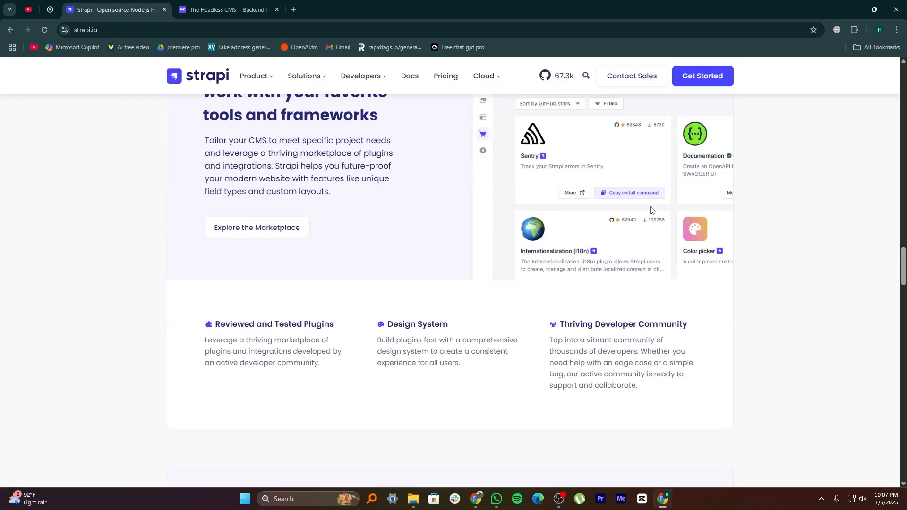
{"action": "scroll", "scroll_direction": "up", "scroll_amount": 3}
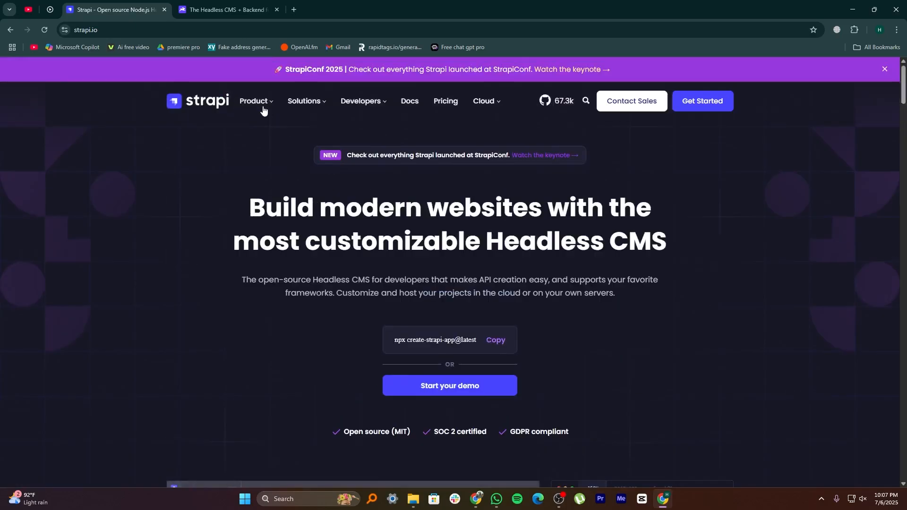
Open Strapi pricing and review the Free, $15 per seat and Let's talk plans
{"action": "left_click", "coordinate": [253, 101]}
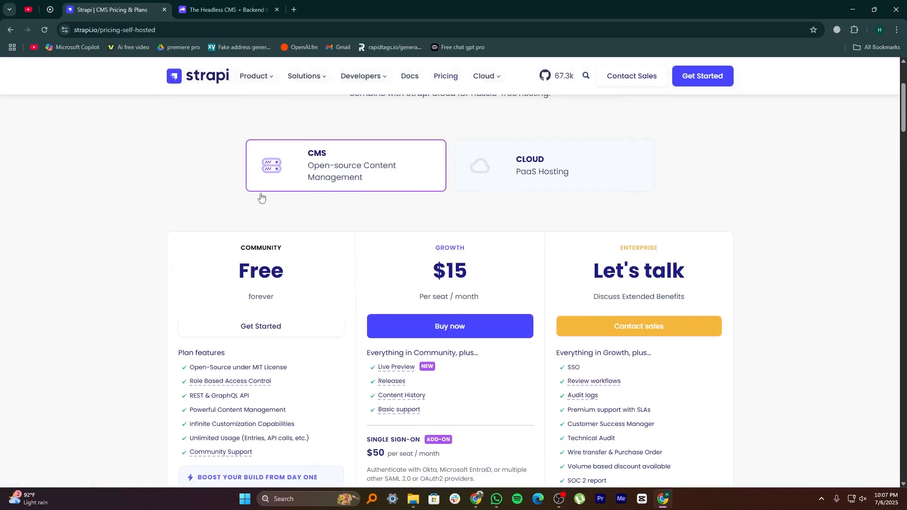
{"action": "scroll", "scroll_direction": "down", "scroll_amount": 3}
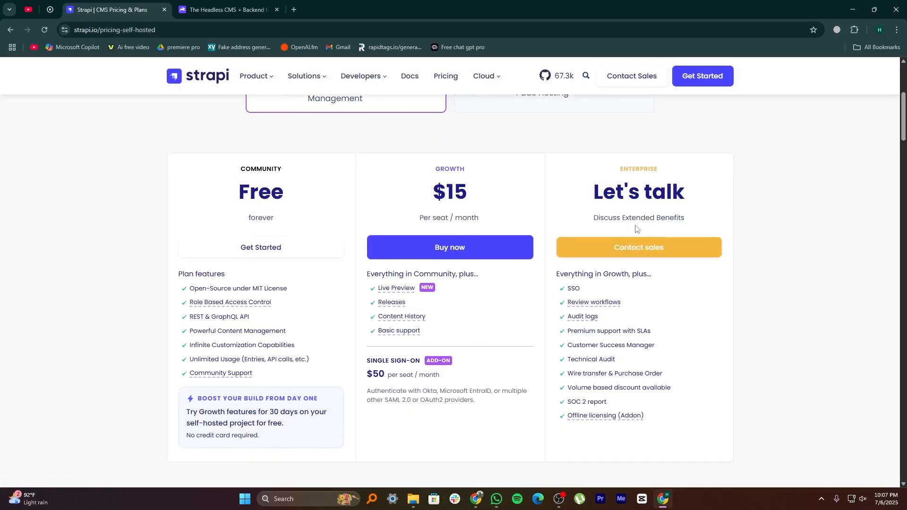
{"action": "scroll", "scroll_direction": "down", "scroll_amount": 3}
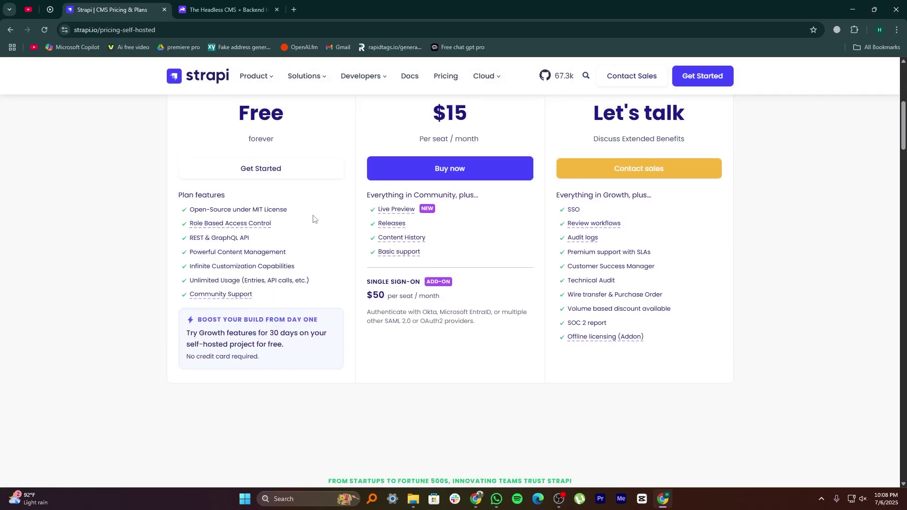
{"action": "mouse_move", "coordinate": [454, 243]}
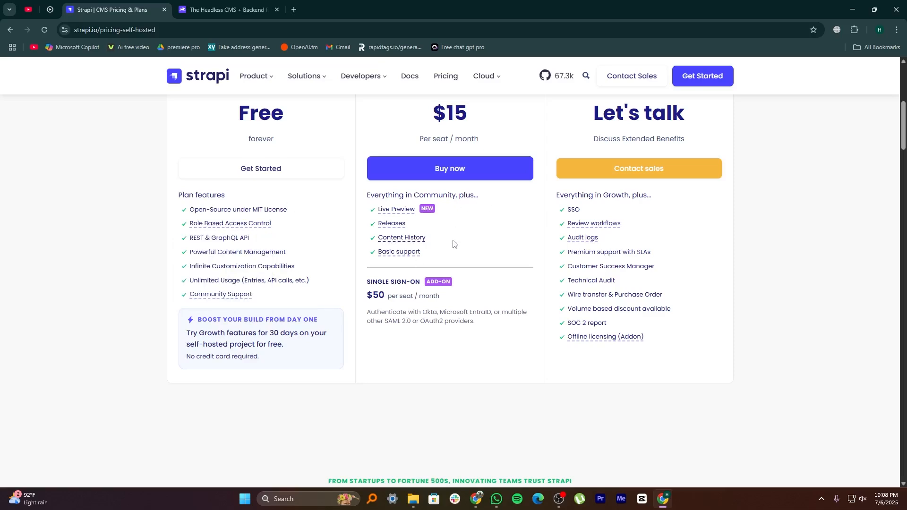
{"action": "scroll", "scroll_direction": "up", "scroll_amount": 3}
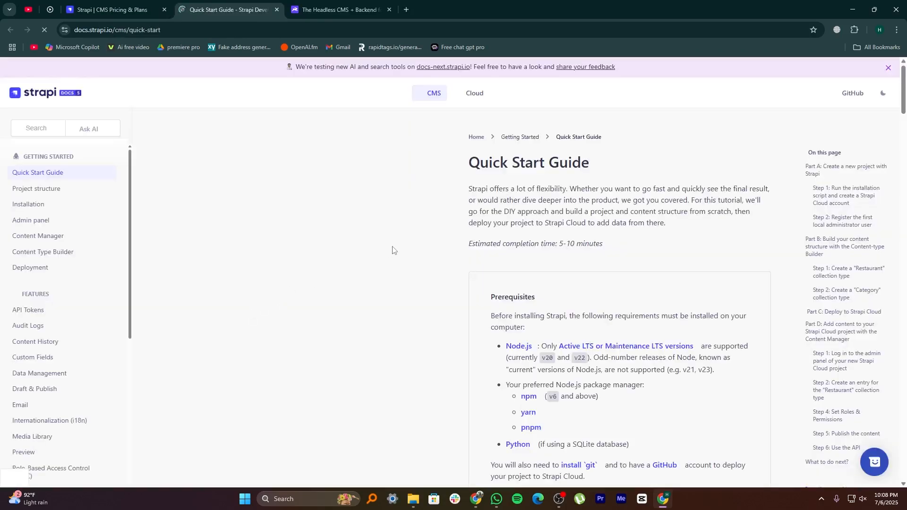
{"action": "mouse_move", "coordinate": [489, 173]}
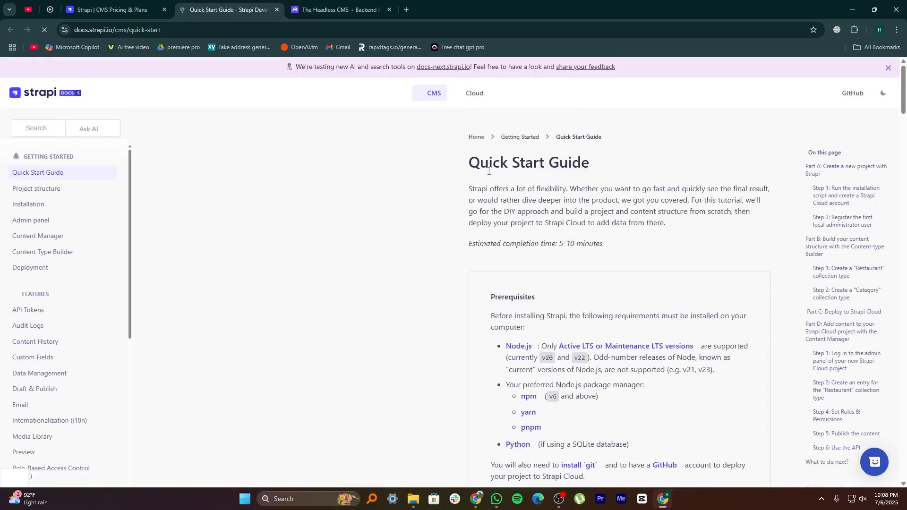
Read the Strapi Quick Start Guide through Part D, then switch to the Directus tab
{"action": "scroll", "scroll_direction": "down", "scroll_amount": 3}
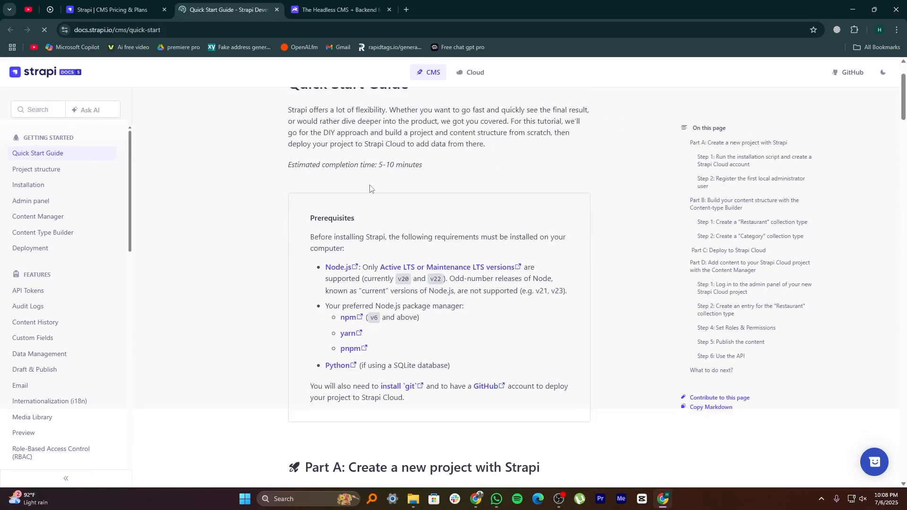
{"action": "scroll", "scroll_direction": "down", "scroll_amount": 3}
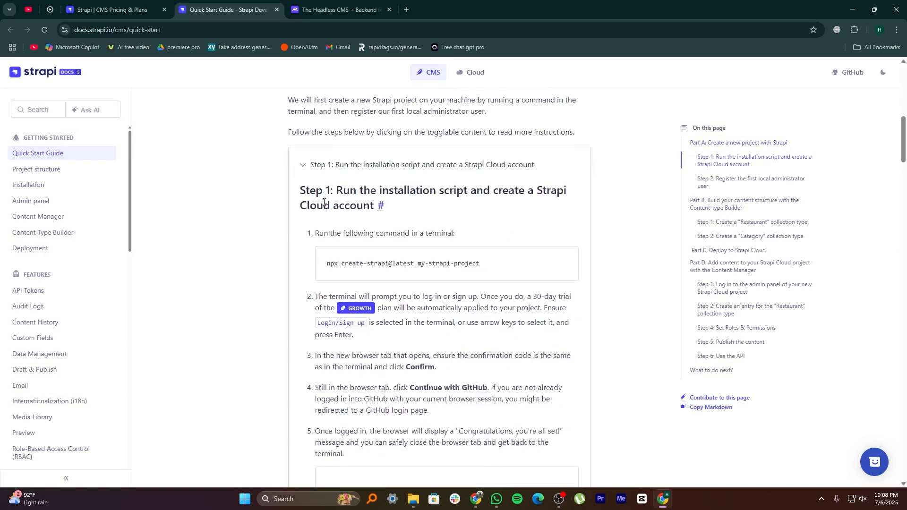
{"action": "scroll", "scroll_direction": "down", "scroll_amount": 3}
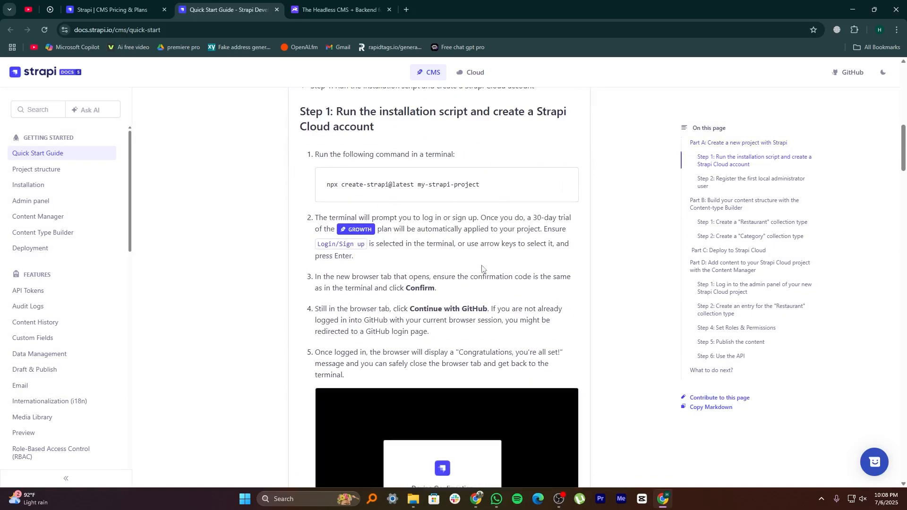
{"action": "scroll", "scroll_direction": "down", "scroll_amount": 3}
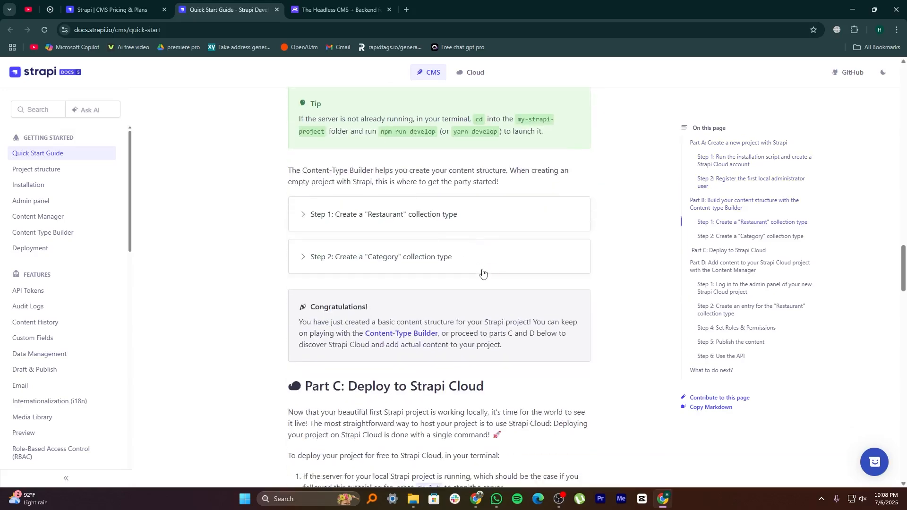
{"action": "scroll", "scroll_direction": "down", "scroll_amount": 3}
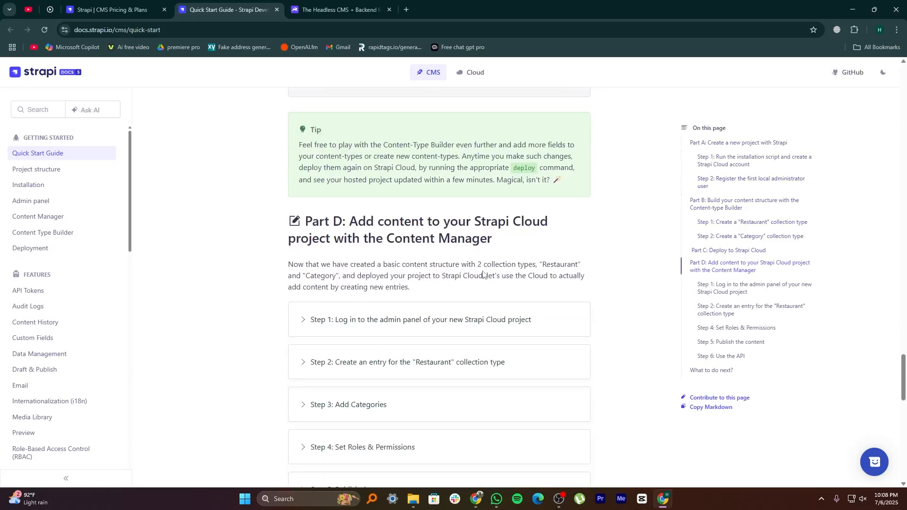
{"action": "left_click", "coordinate": [345, 10]}
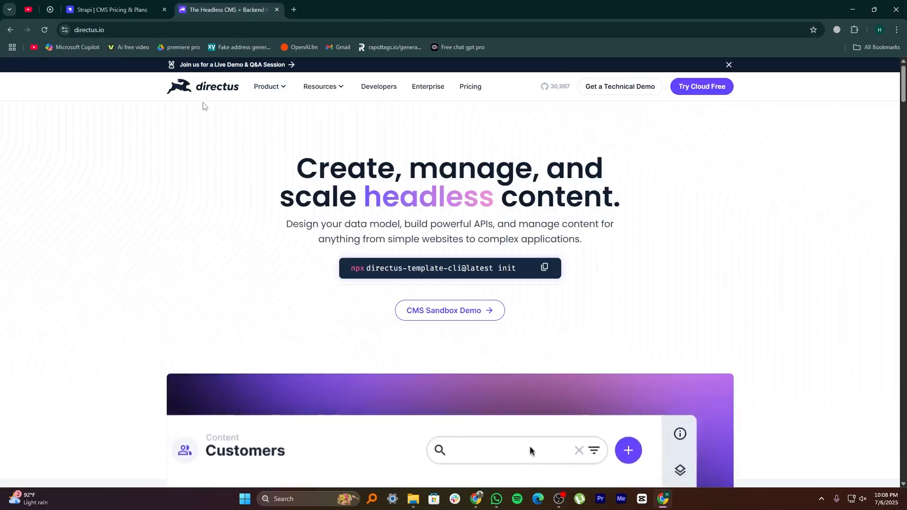
Scroll the Directus homepage through customer logos, features, Data Studio and testimonials
{"action": "scroll", "scroll_direction": "down", "scroll_amount": 3}
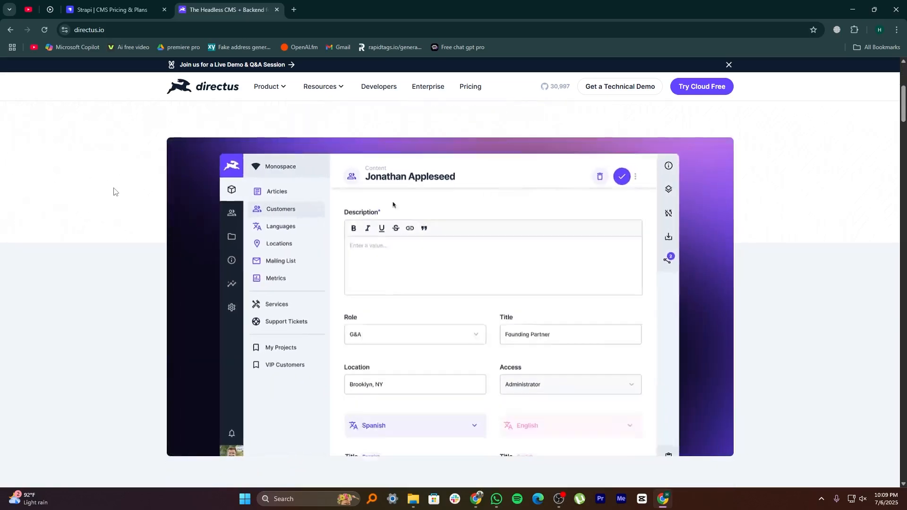
{"action": "scroll", "scroll_direction": "down", "scroll_amount": 3}
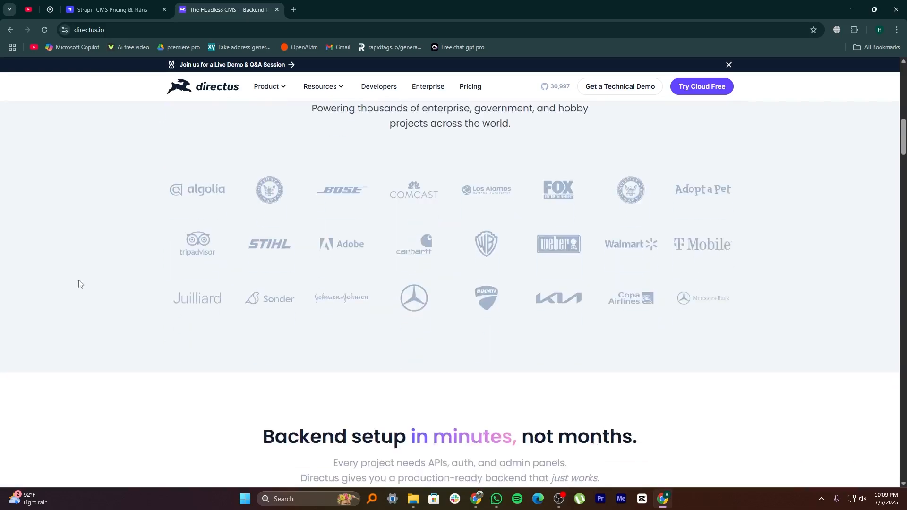
{"action": "scroll", "scroll_direction": "down", "scroll_amount": 3}
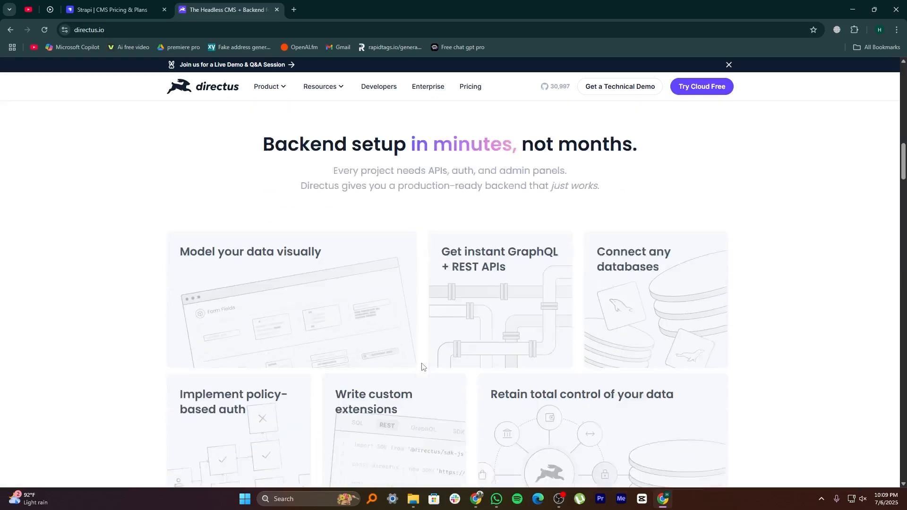
{"action": "scroll", "scroll_direction": "down", "scroll_amount": 3}
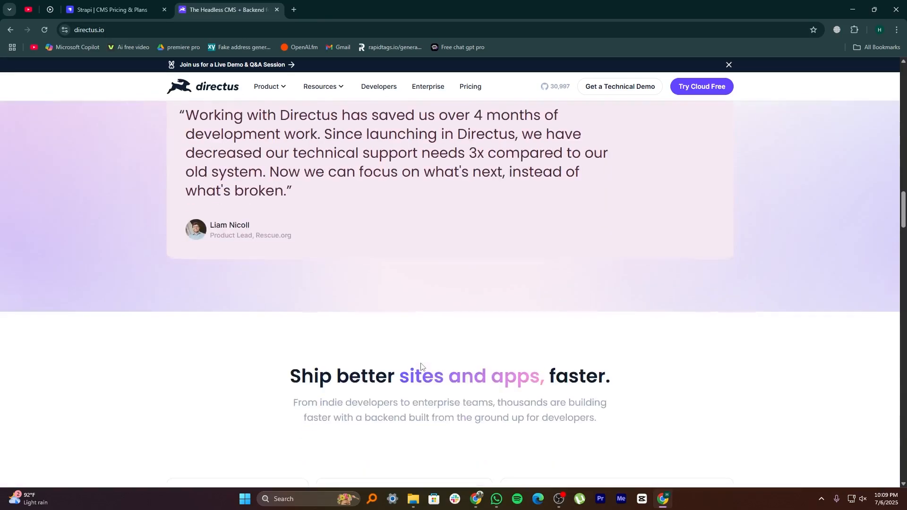
{"action": "scroll", "scroll_direction": "down", "scroll_amount": 3}
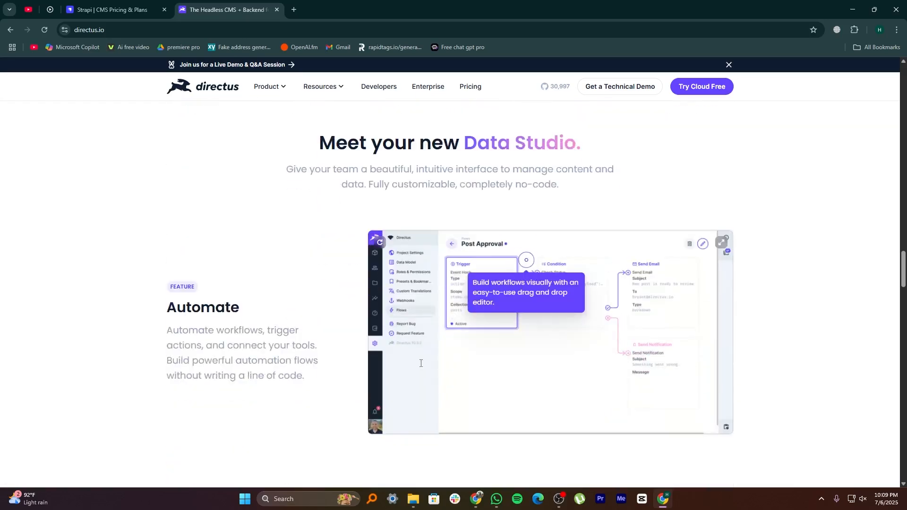
{"action": "scroll", "scroll_direction": "down", "scroll_amount": 3}
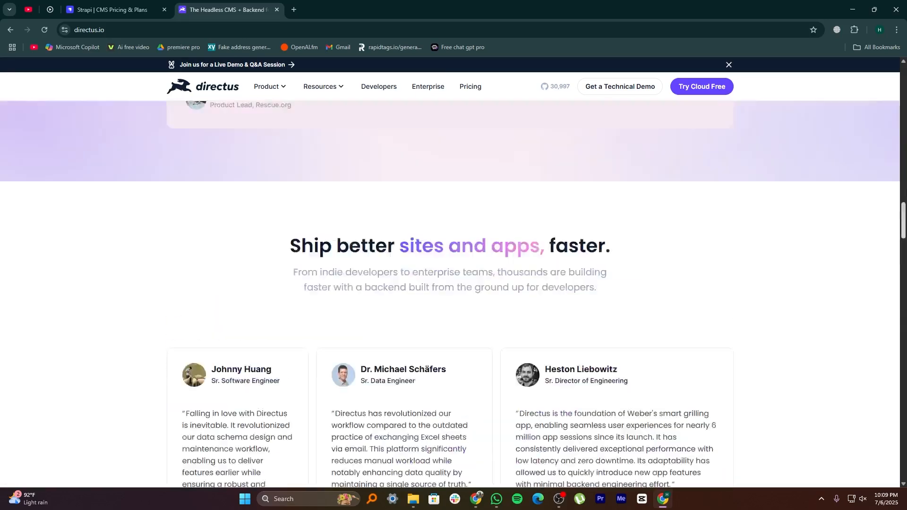
{"action": "left_click", "coordinate": [269, 86]}
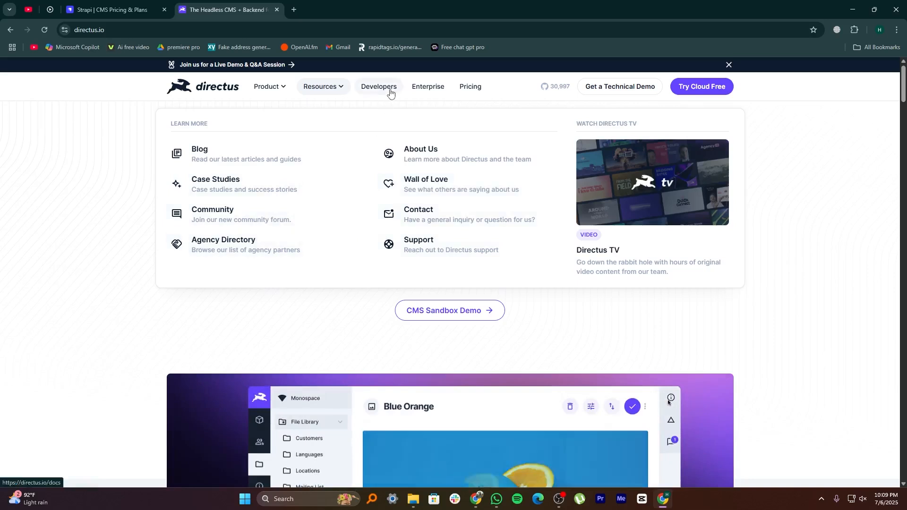
Open Directus self-hosted pricing and scroll to the Production License and $0 Open License
{"action": "left_click", "coordinate": [470, 86]}
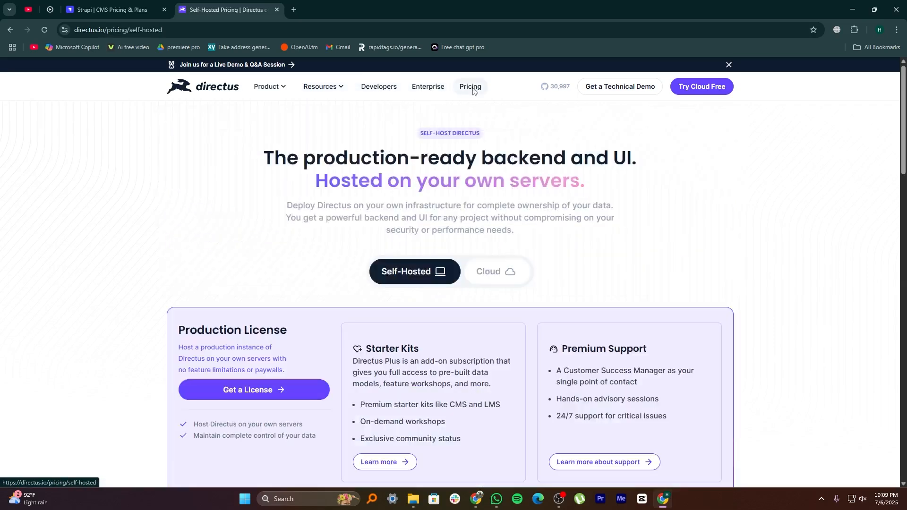
{"action": "mouse_move", "coordinate": [466, 108]}
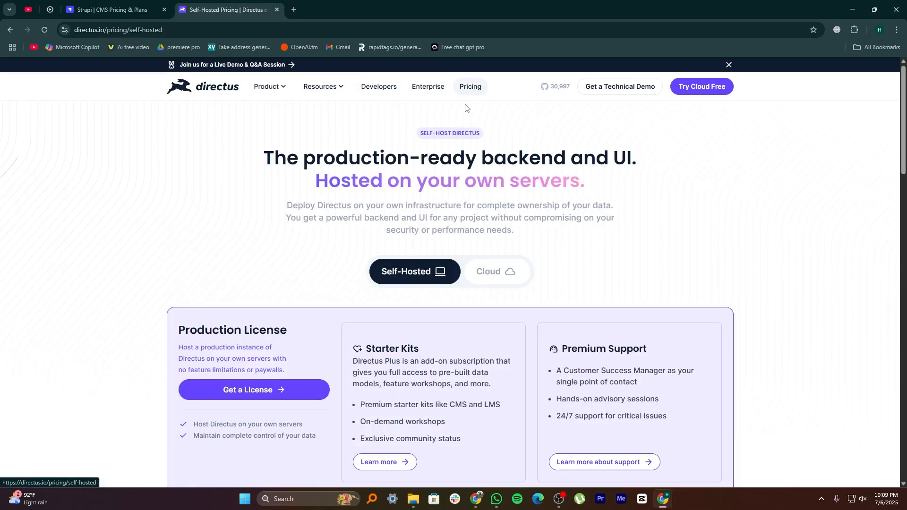
{"action": "mouse_move", "coordinate": [475, 90]}
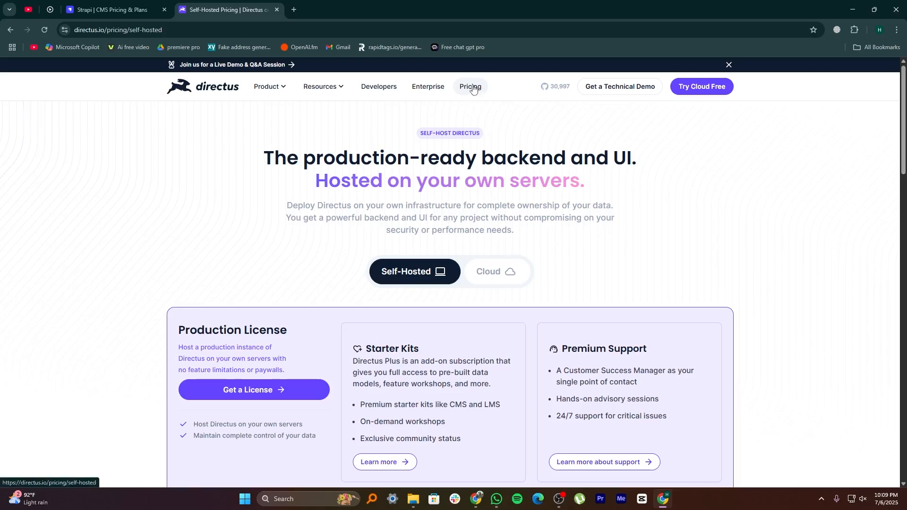
{"action": "mouse_move", "coordinate": [464, 95]}
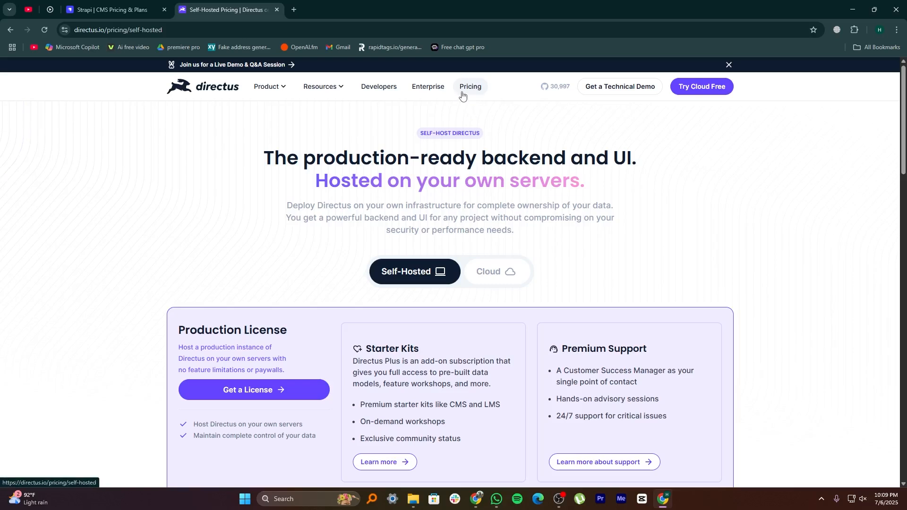
{"action": "key", "text": "alt+tab"}
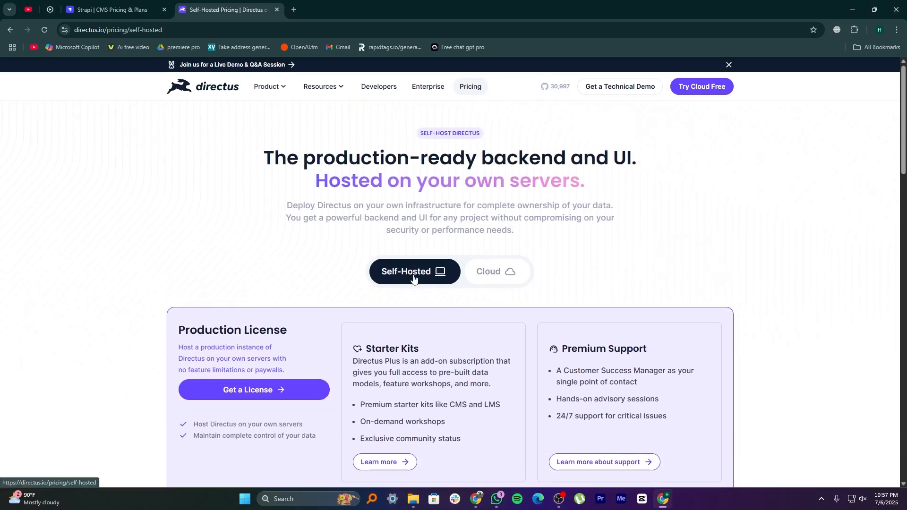
{"action": "scroll", "scroll_direction": "down", "scroll_amount": 3}
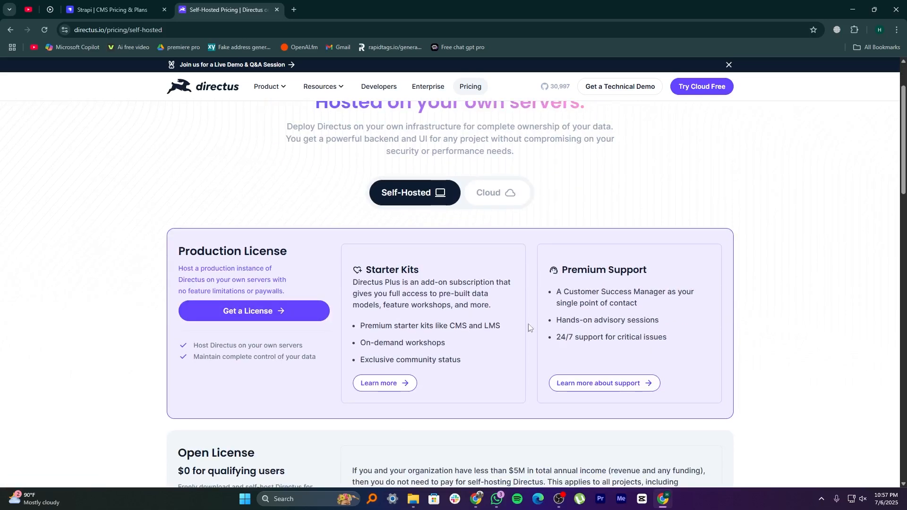
{"action": "scroll", "scroll_direction": "down", "scroll_amount": 3}
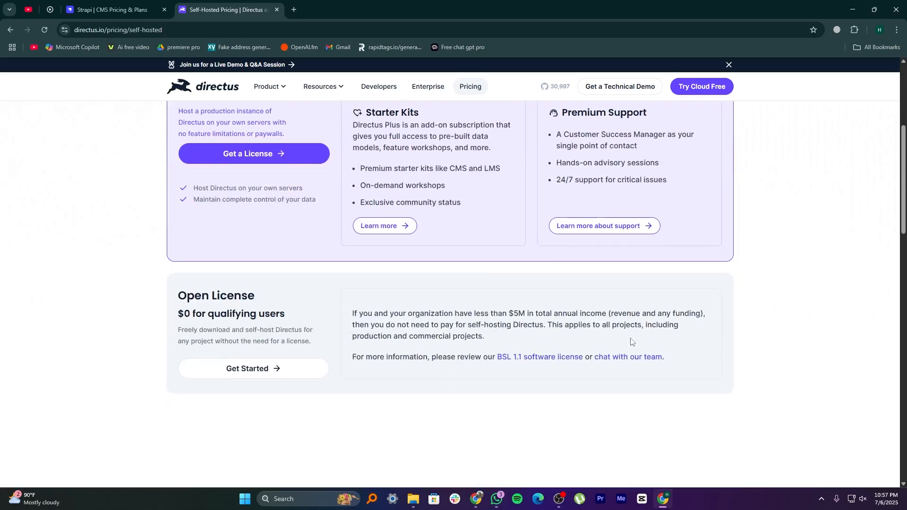
Open the Open License docs and read Create a Project through the Docker Compose breakdown
{"action": "left_click", "coordinate": [253, 369]}
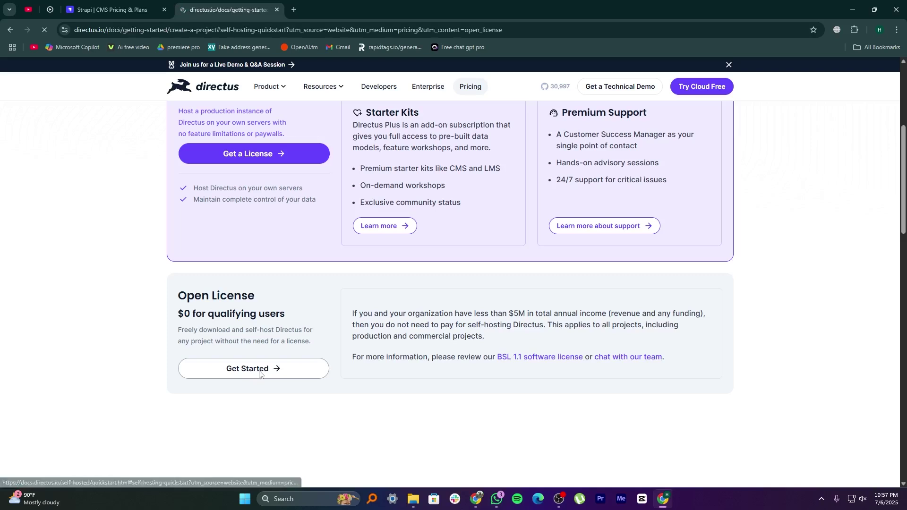
{"action": "left_click", "coordinate": [253, 368]}
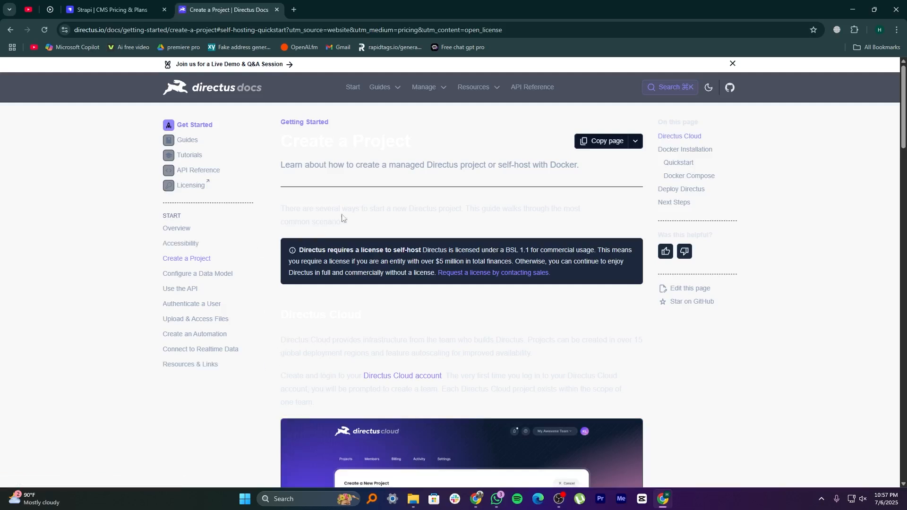
{"action": "scroll", "scroll_direction": "down", "scroll_amount": 3}
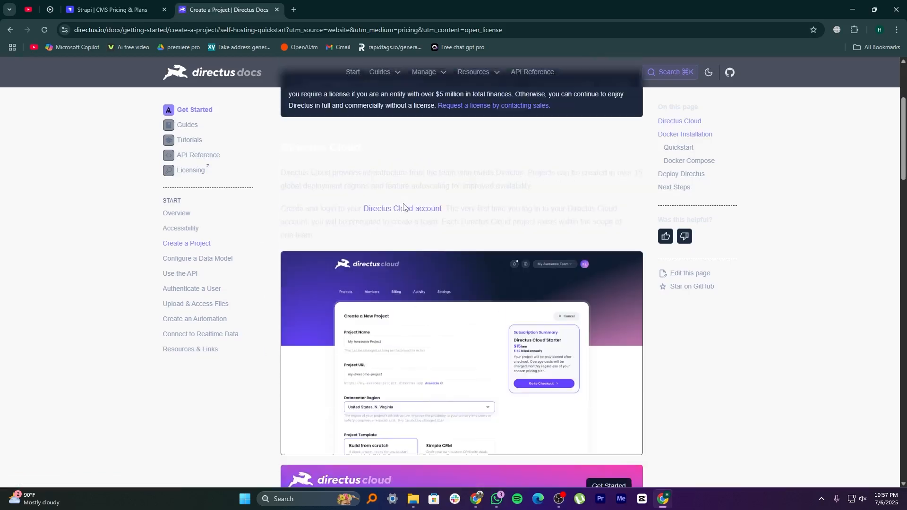
{"action": "scroll", "scroll_direction": "down", "scroll_amount": 3}
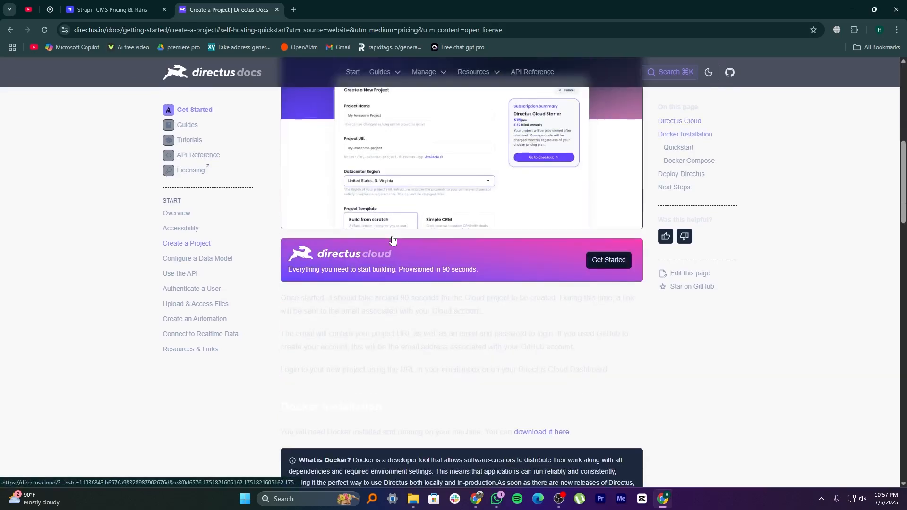
{"action": "scroll", "scroll_direction": "down", "scroll_amount": 3}
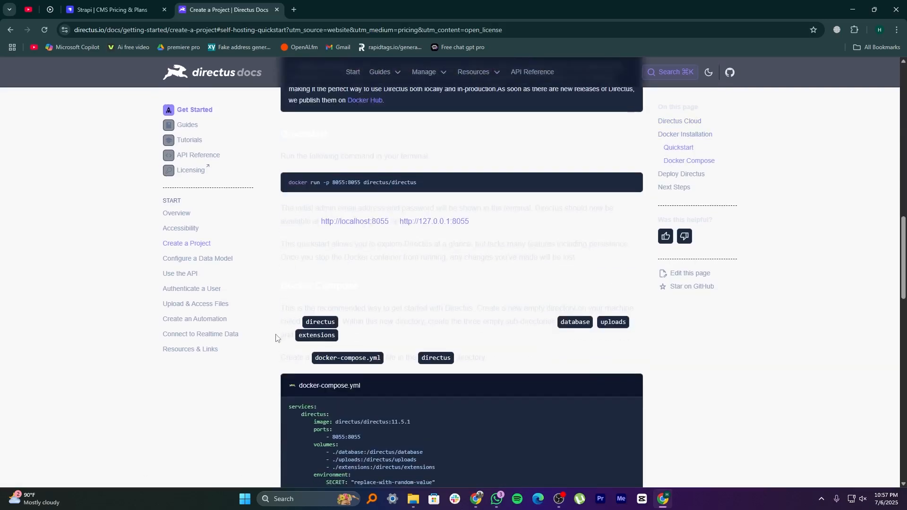
{"action": "scroll", "scroll_direction": "down", "scroll_amount": 3}
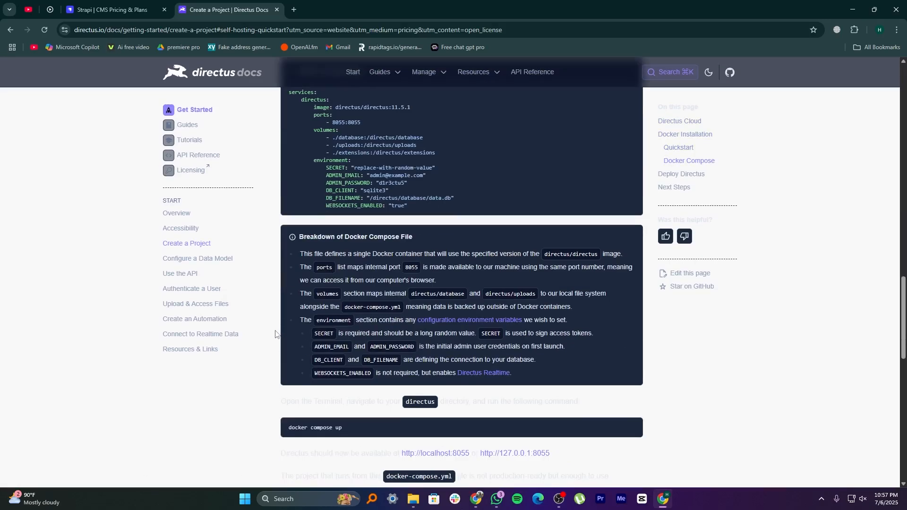